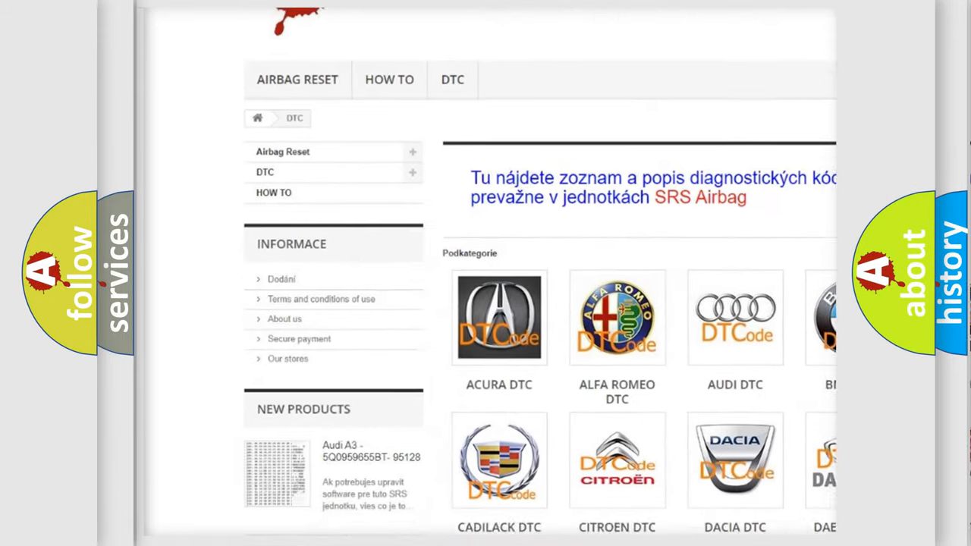
Open the AUDI DTC tile in the Podkategorie grid to list Audi trouble code subcategories
scroll("down", 3)
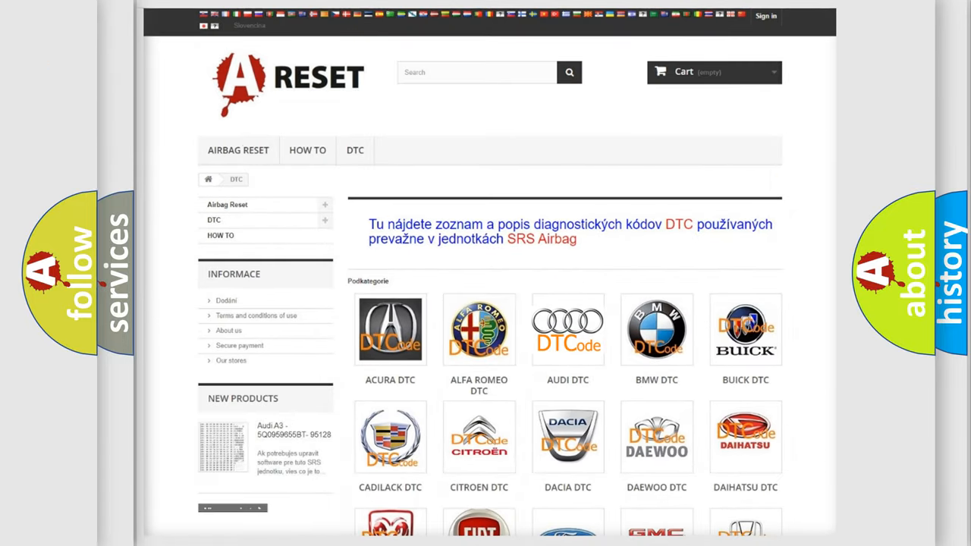
left_click(568, 329)
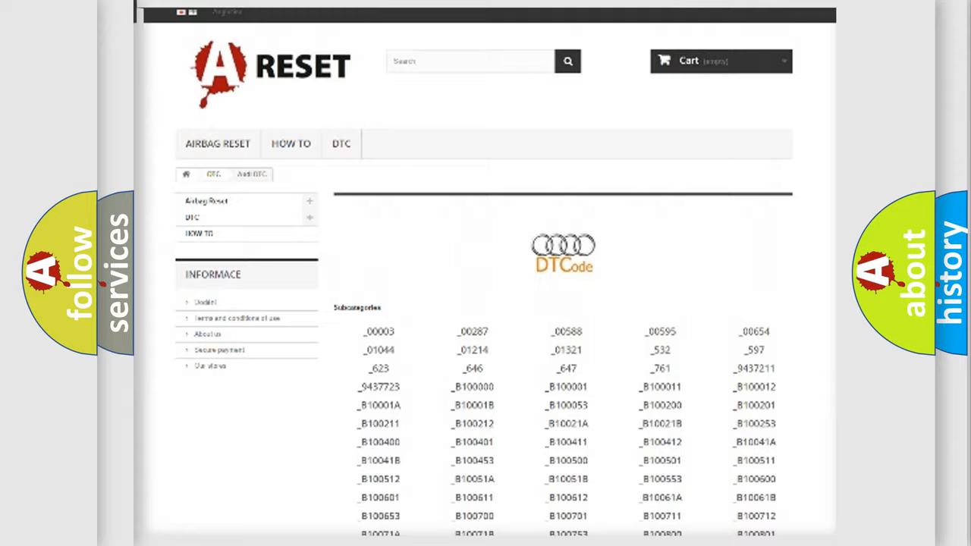